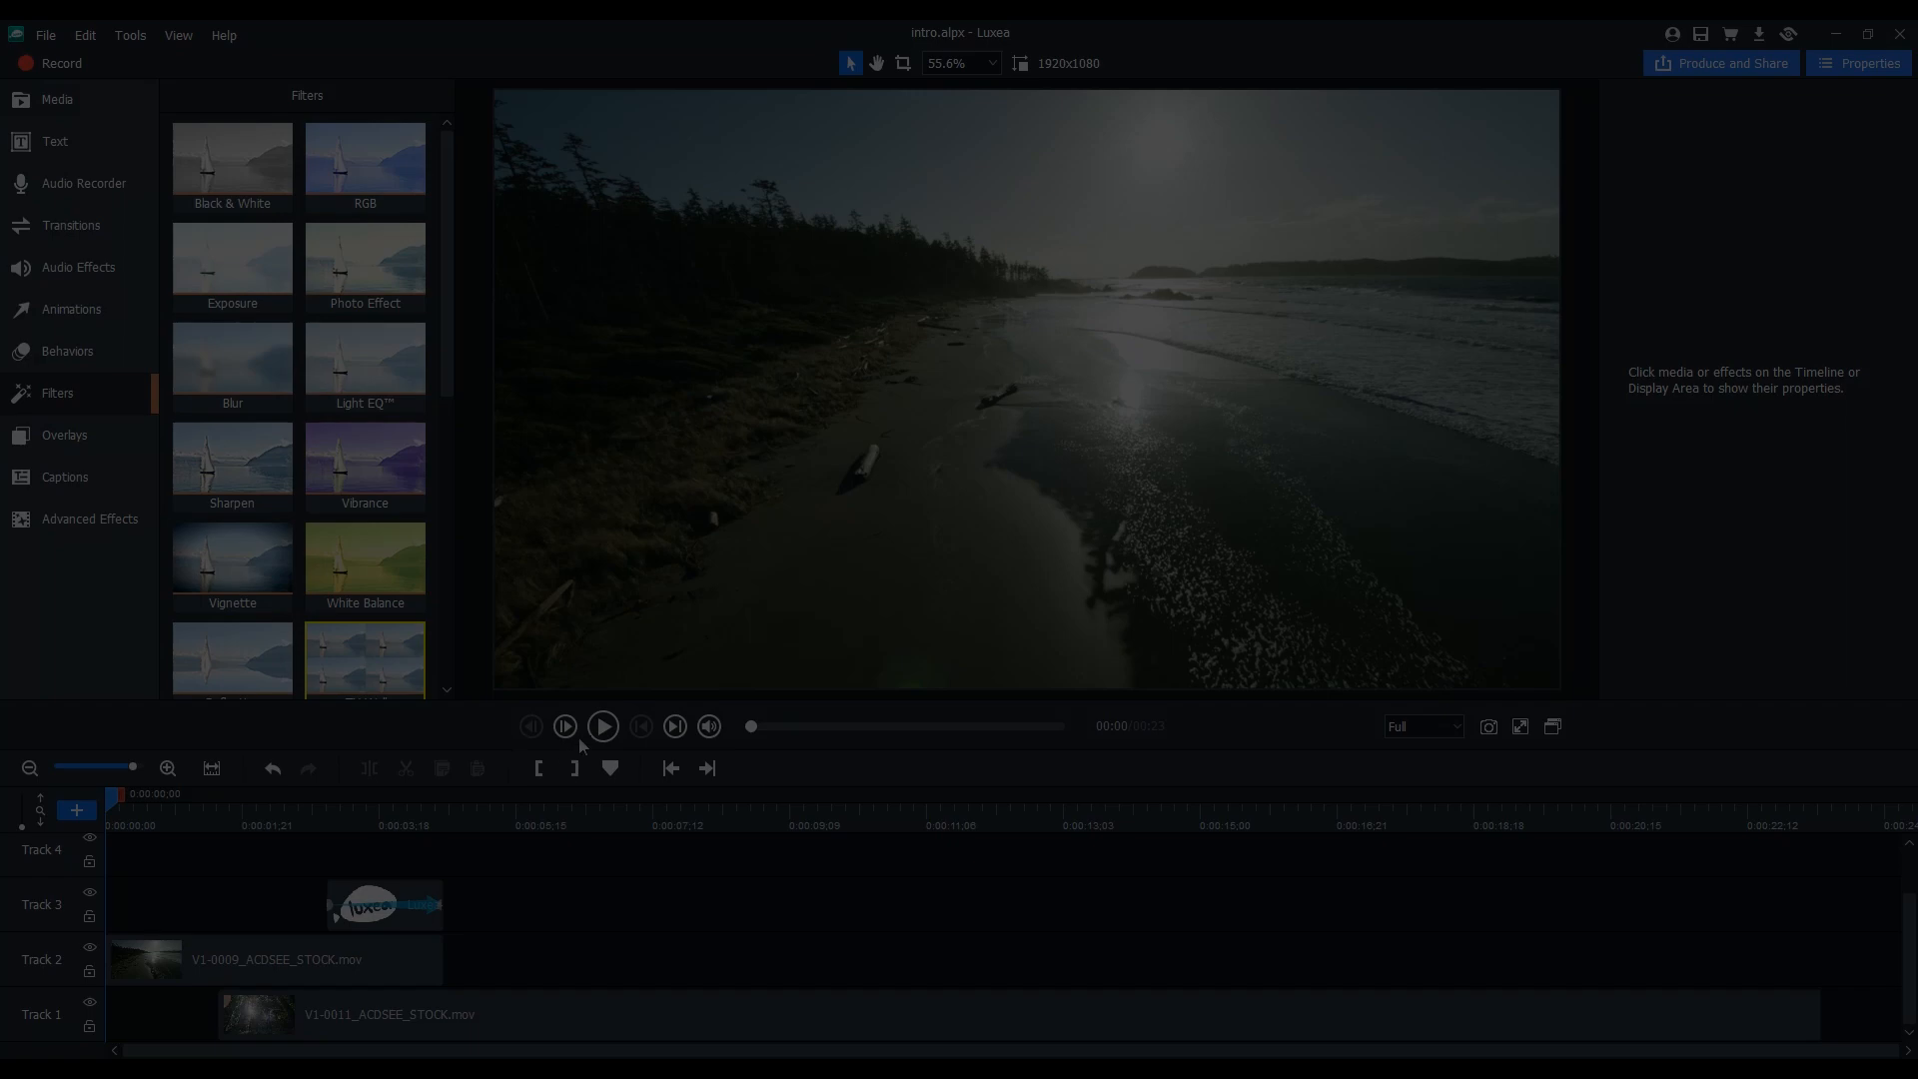
Open the text-feature.alpx project holding the succulents.mp4 clip
{"action": "left_click", "coordinate": [601, 725]}
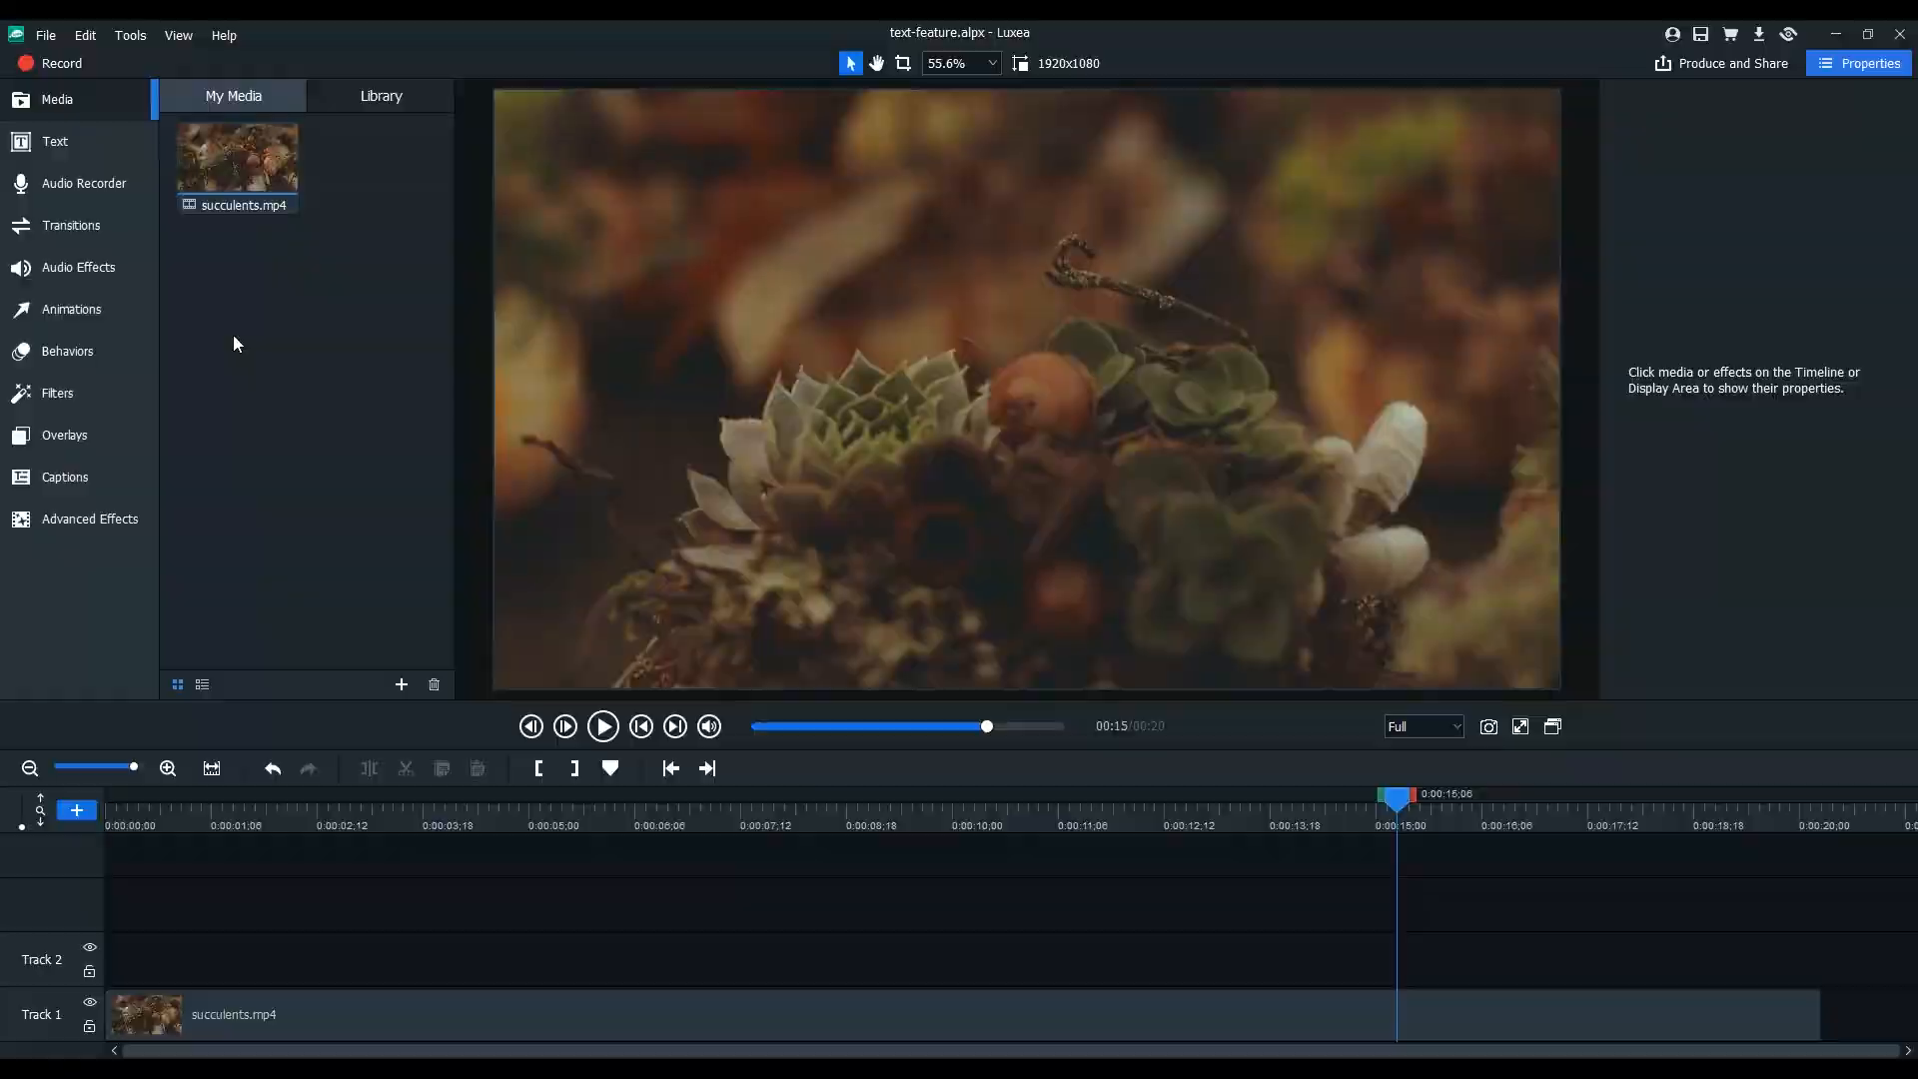
Add a 'love you more' Style 1 caption at 15 s in Better Signature font with a Shadow effect
{"action": "left_click", "coordinate": [54, 140]}
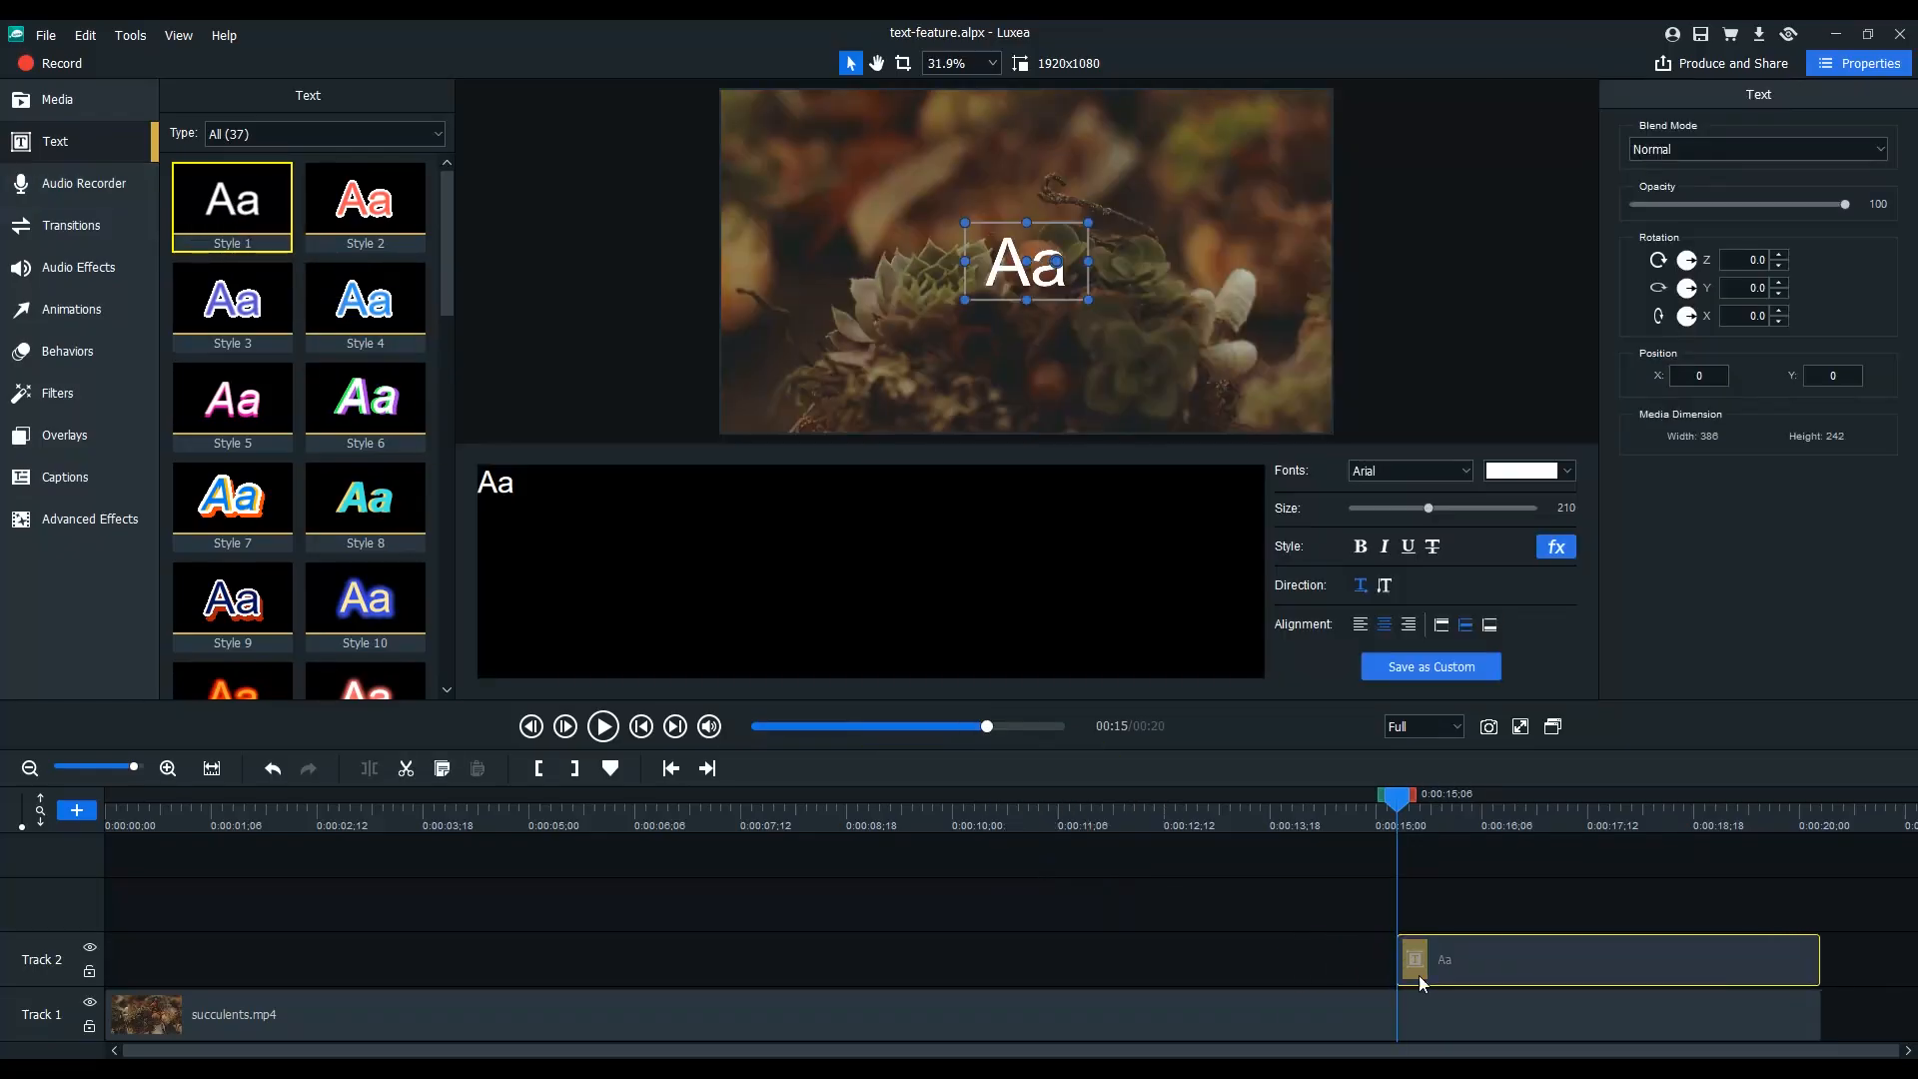
{"action": "type", "text": "love you more"}
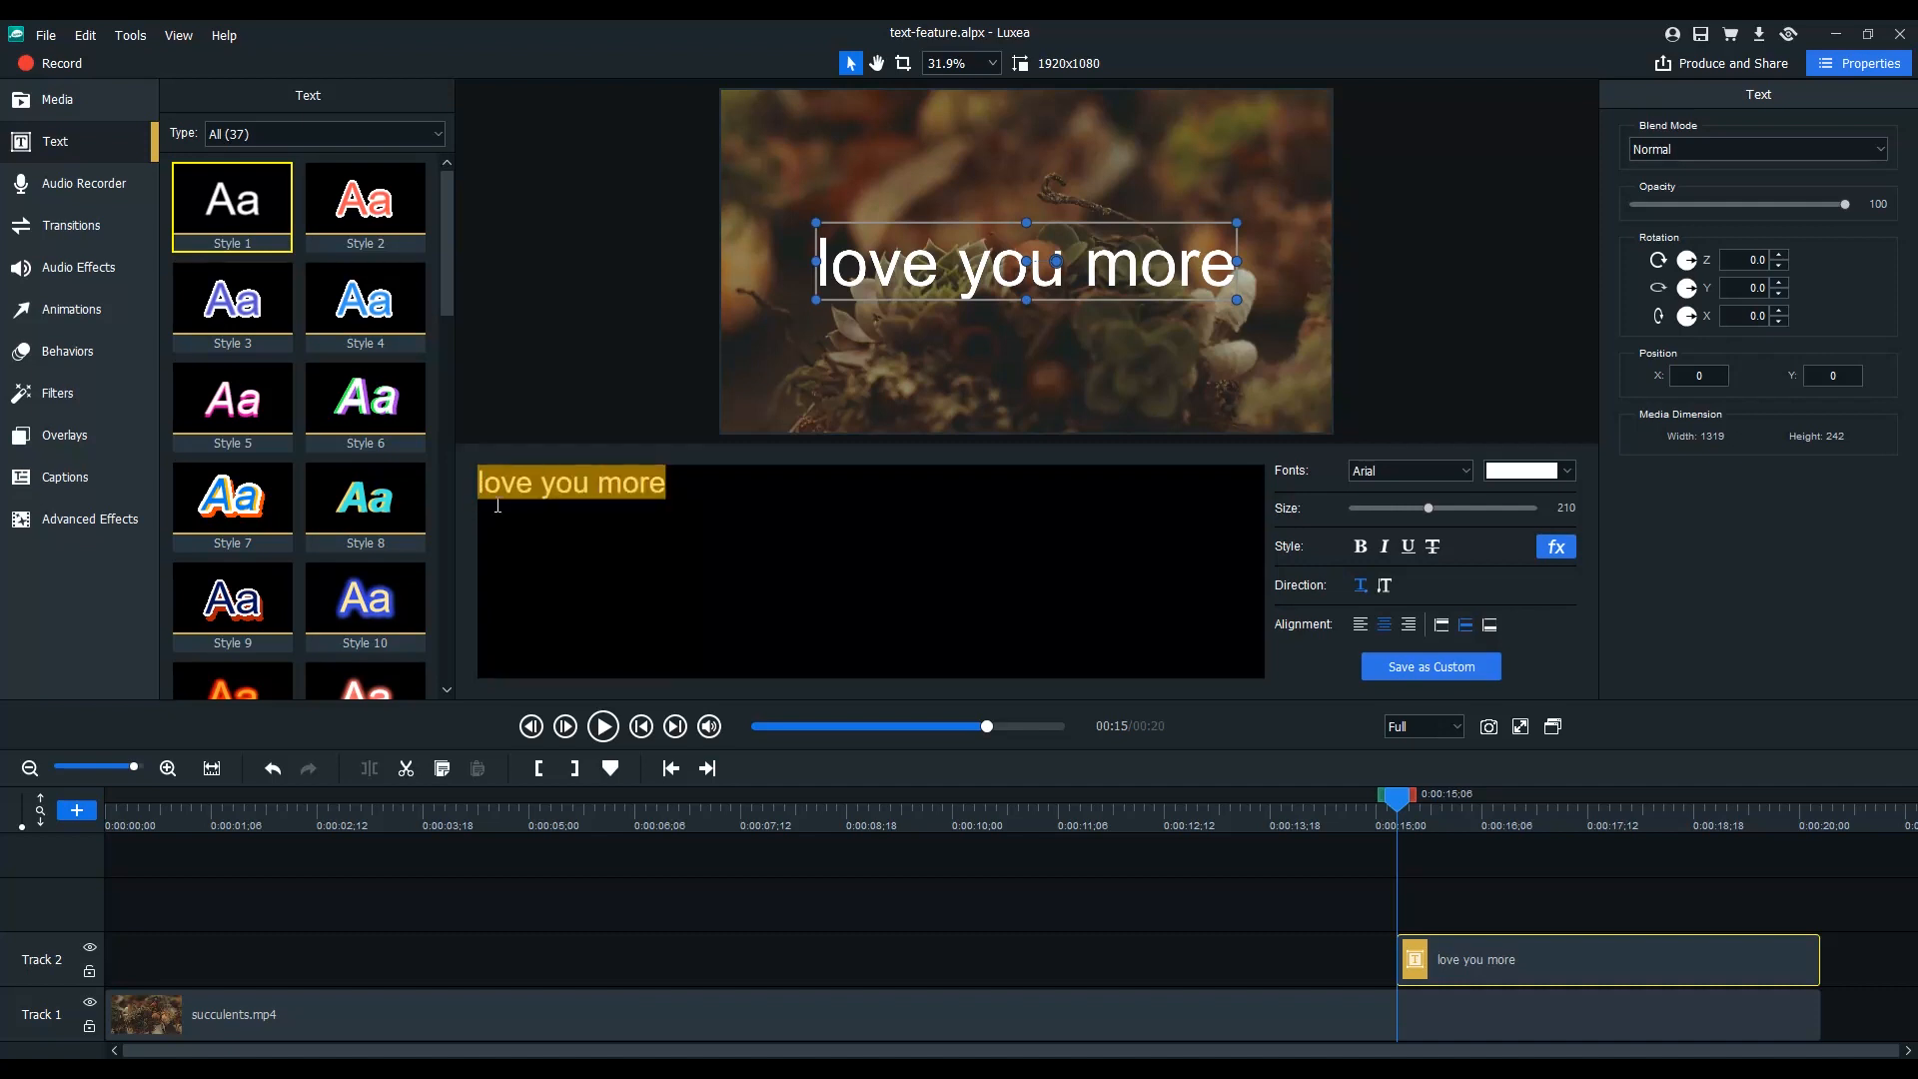
{"action": "left_click", "coordinate": [1406, 472]}
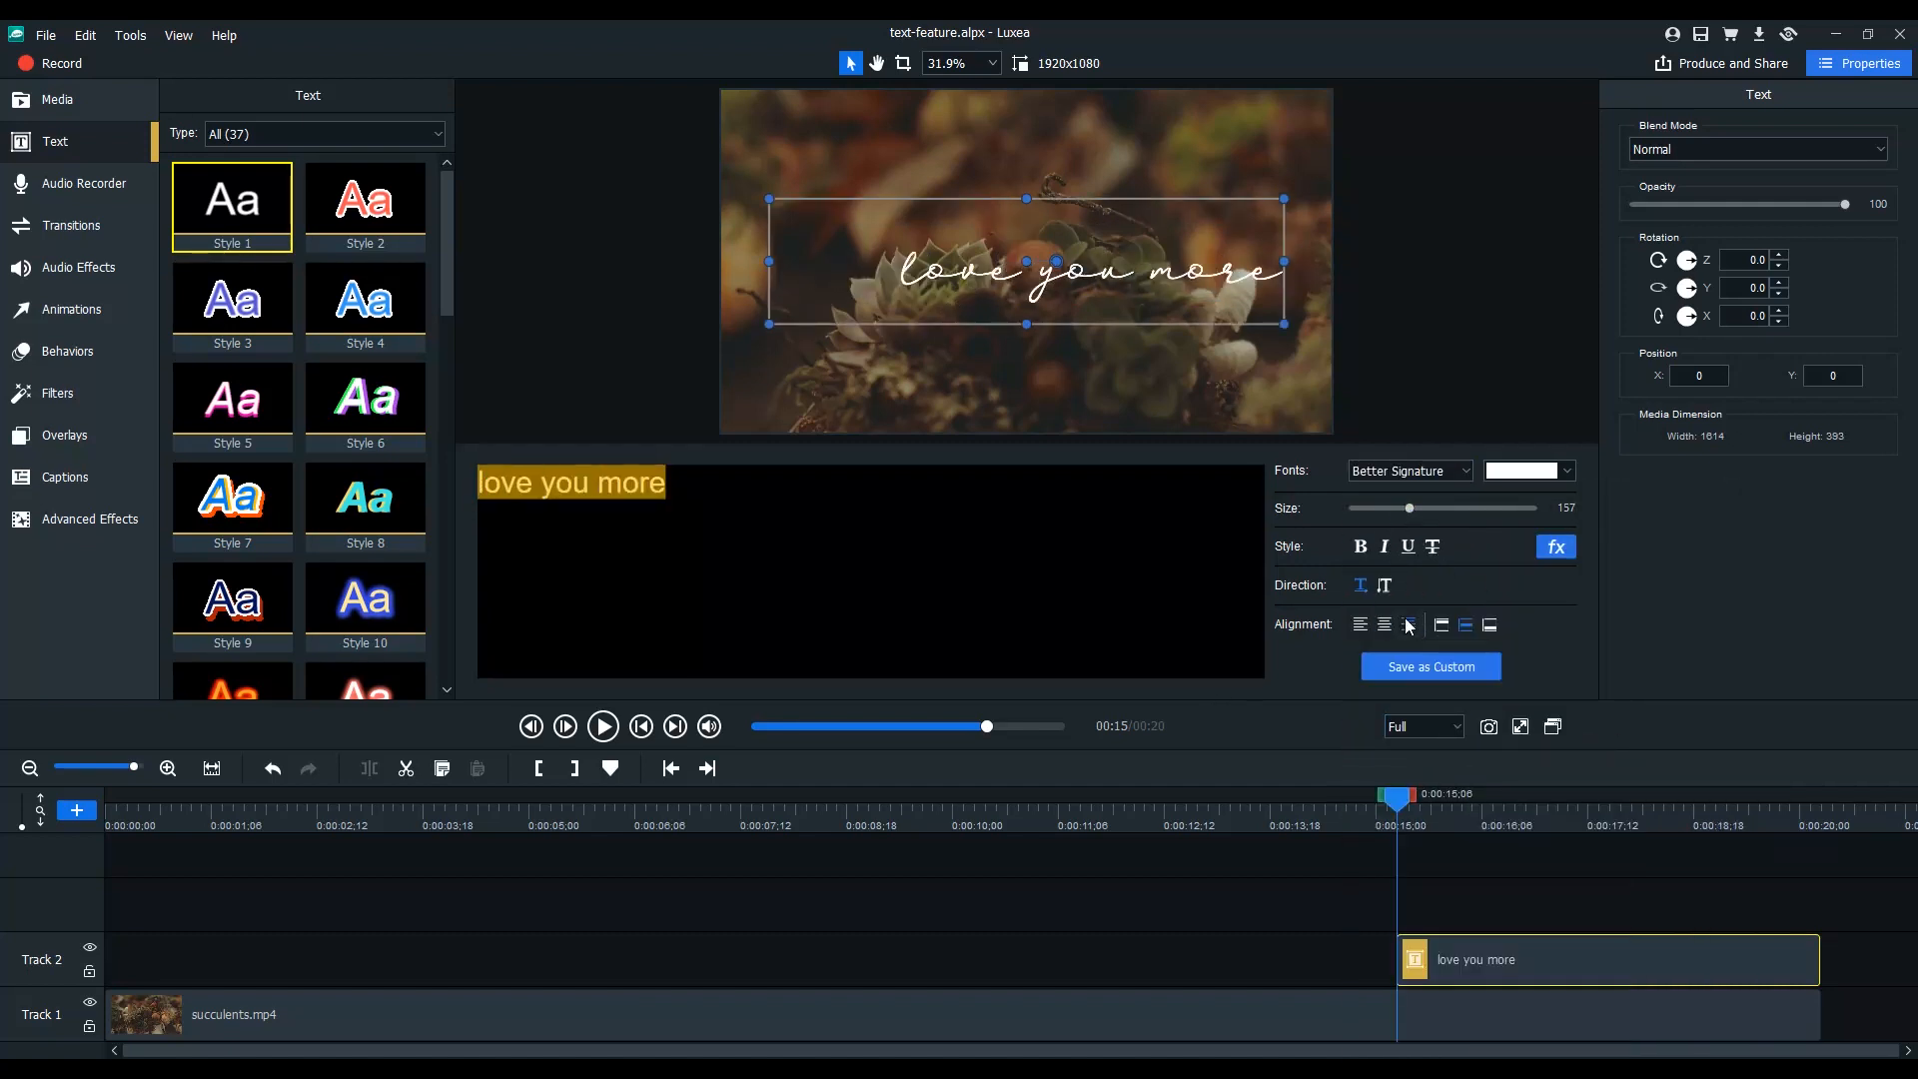
{"action": "left_click", "coordinate": [1555, 548]}
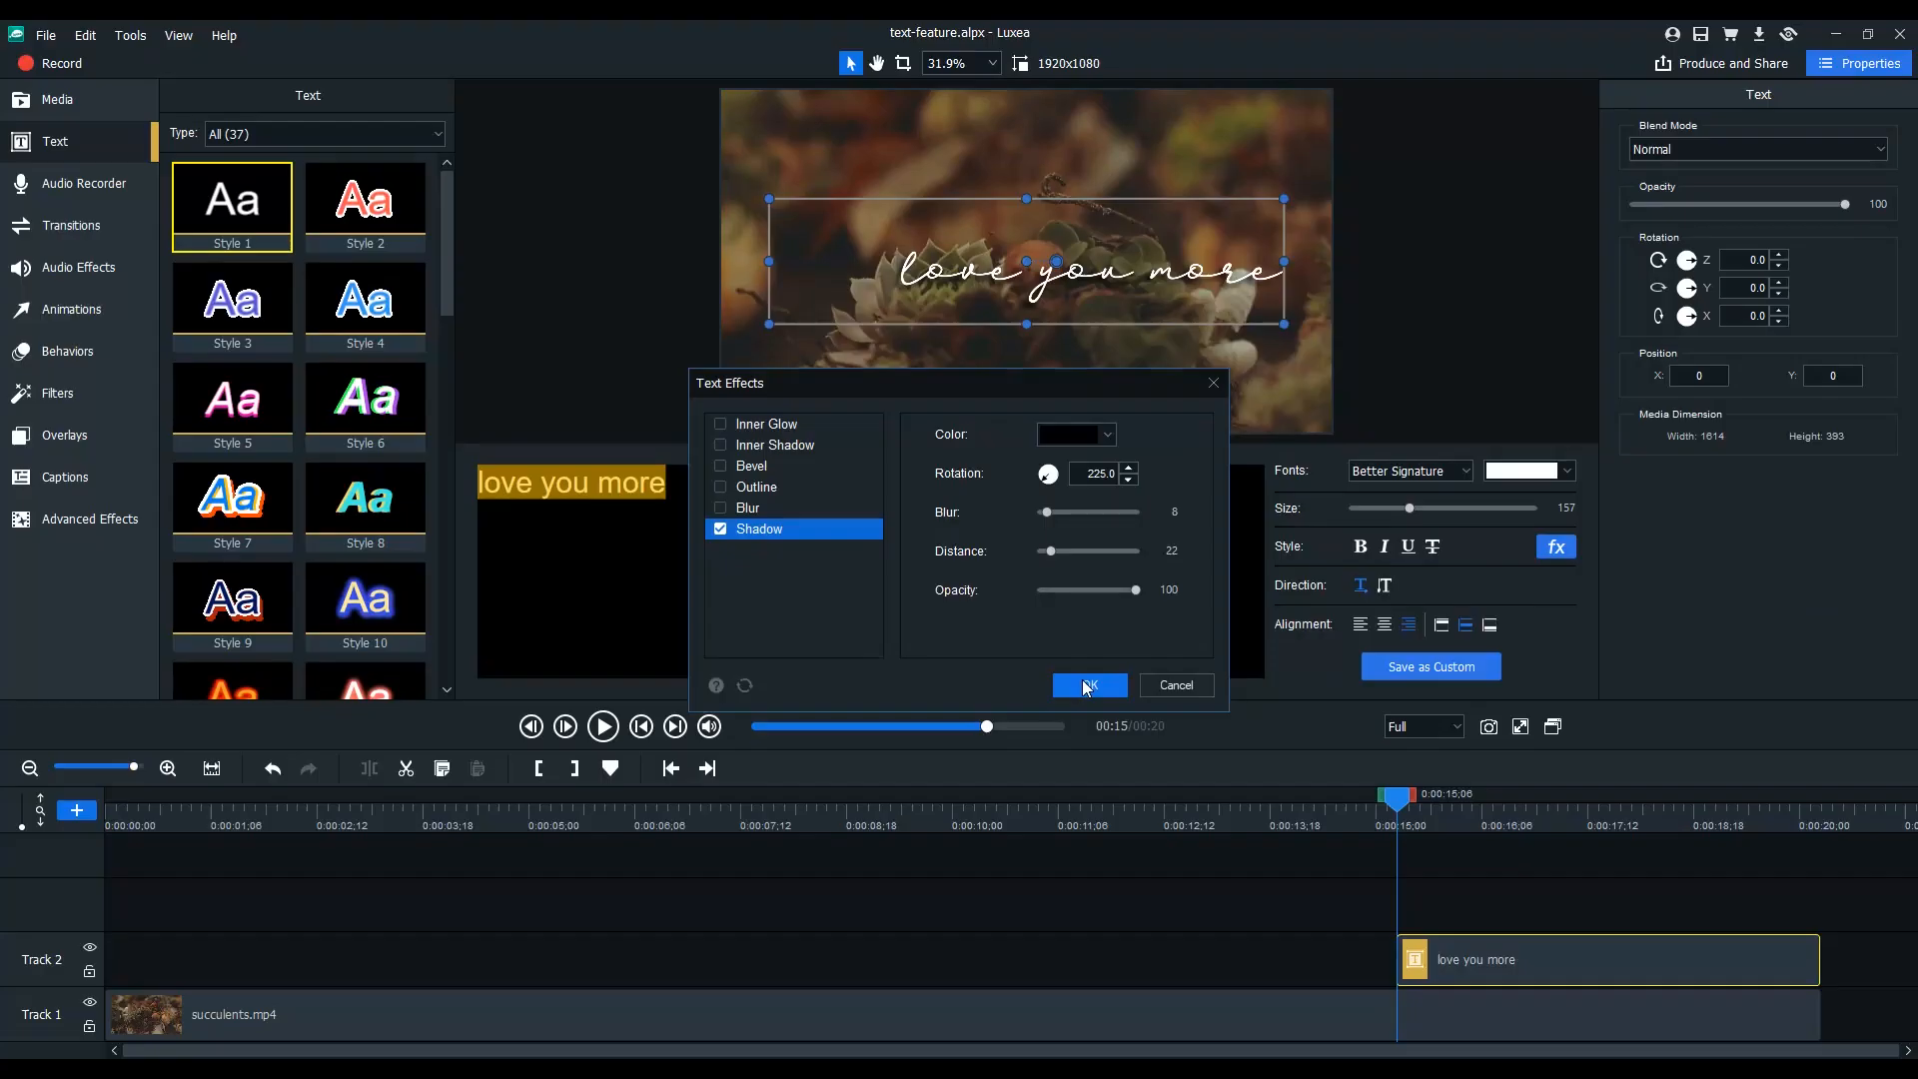
{"action": "left_click", "coordinate": [1087, 685]}
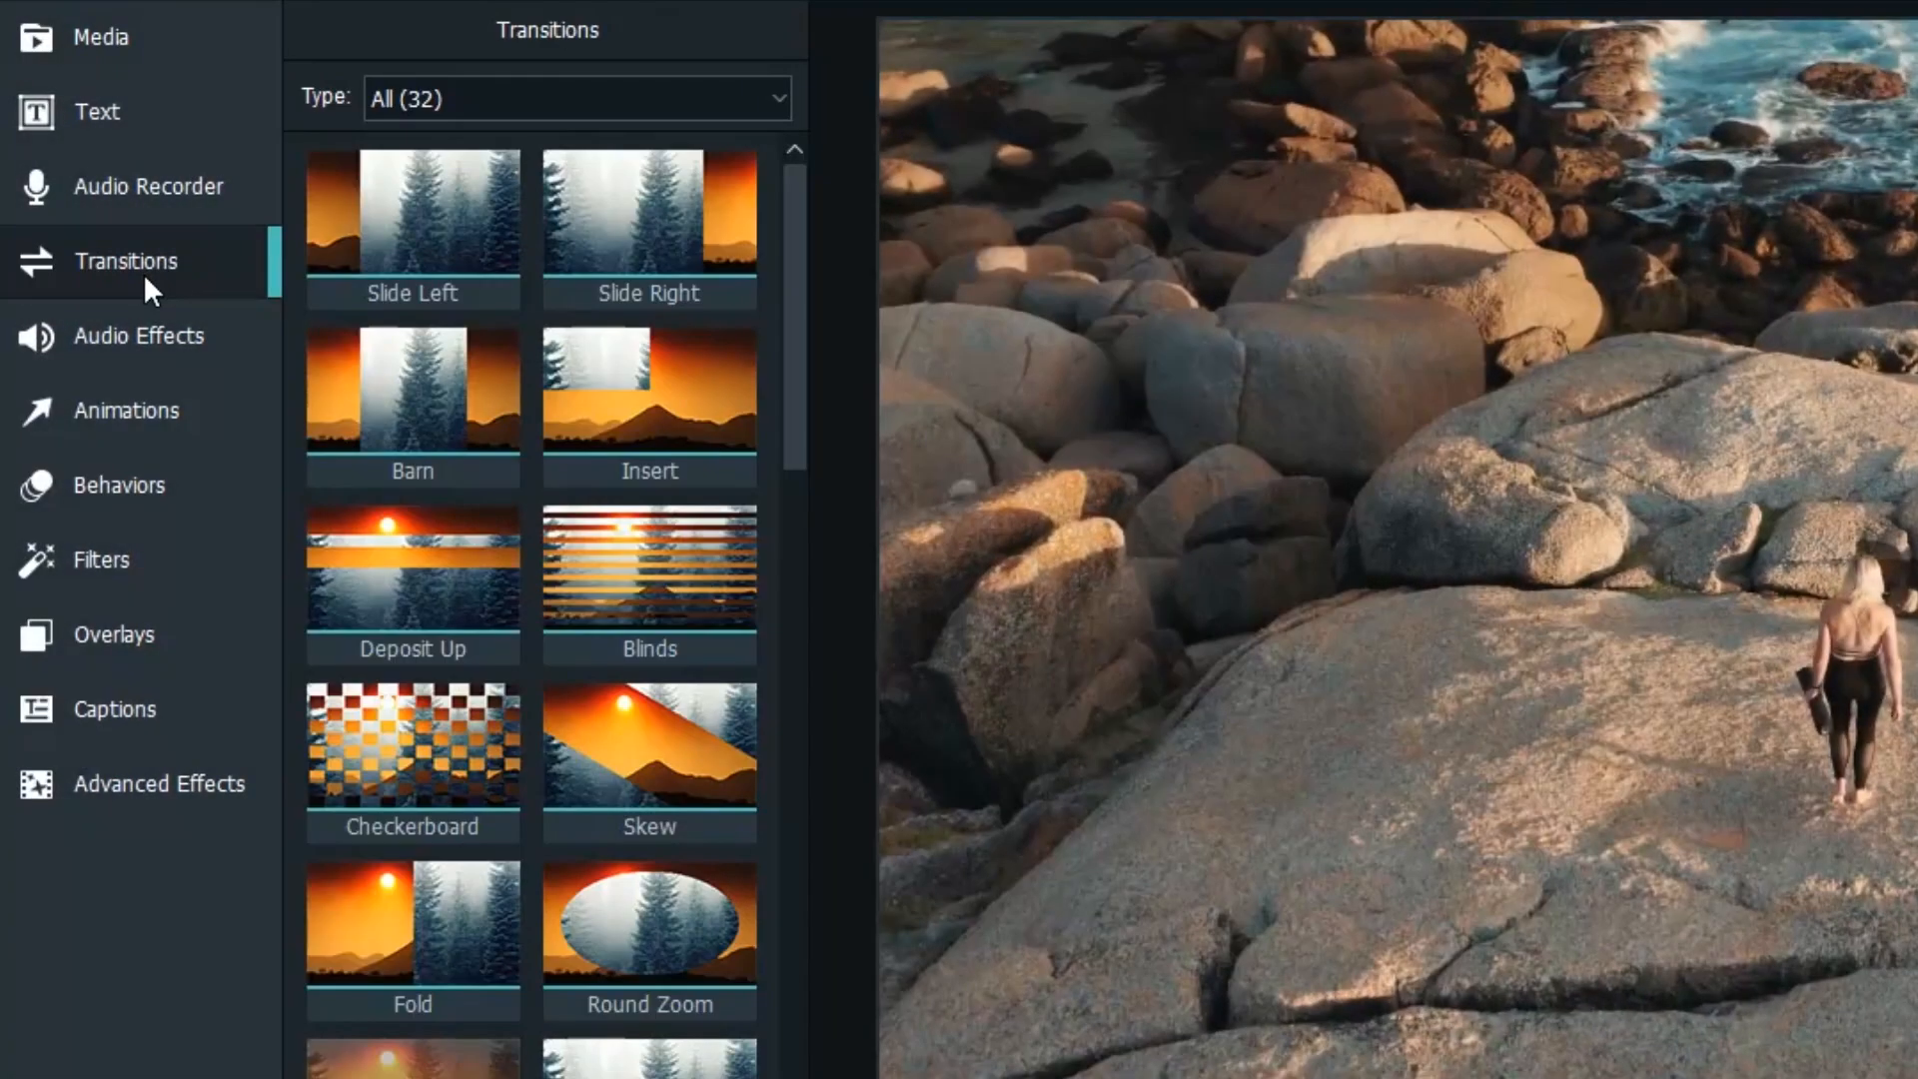
Scroll through the Transitions panel to review the new transitions
{"action": "scroll", "scroll_direction": "down", "scroll_amount": 3}
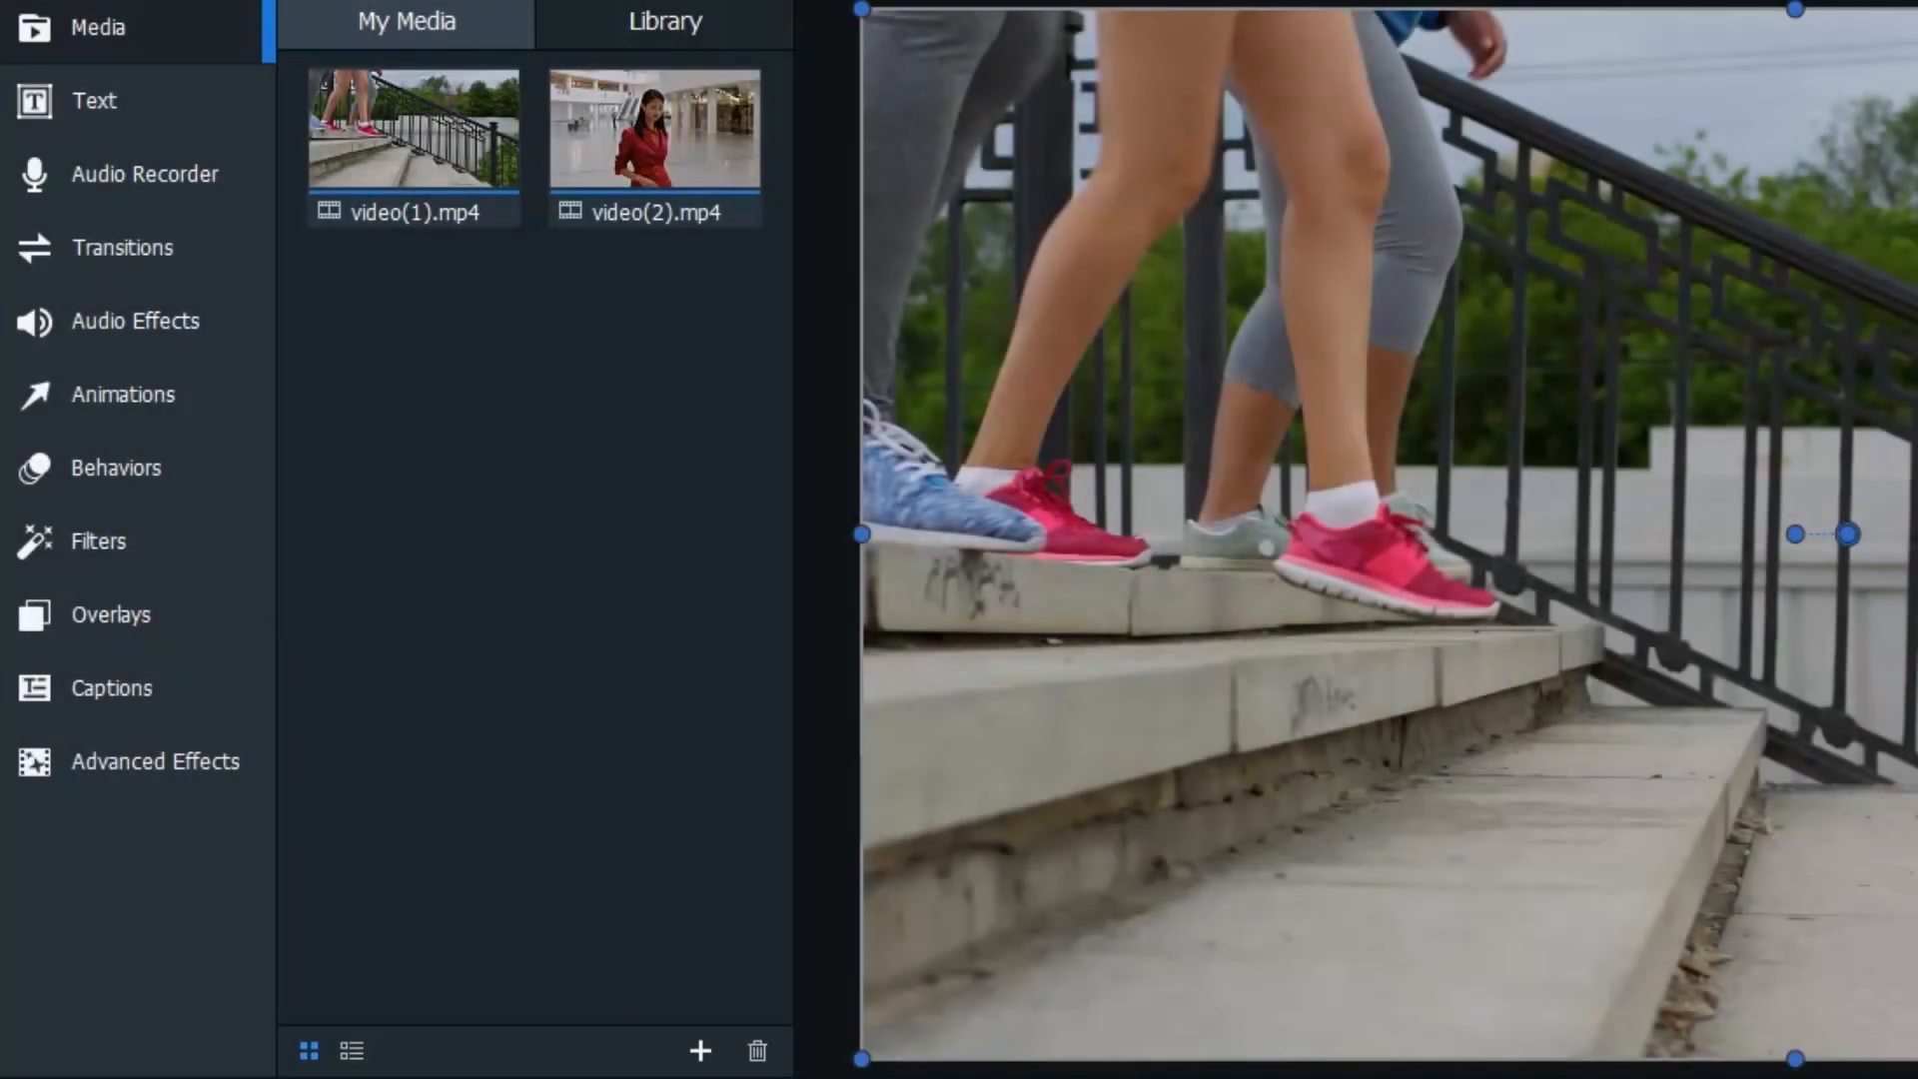
Apply Color Pass to the stair clip, keeping the shoe pink with Similarity 11
{"action": "left_click", "coordinate": [156, 761]}
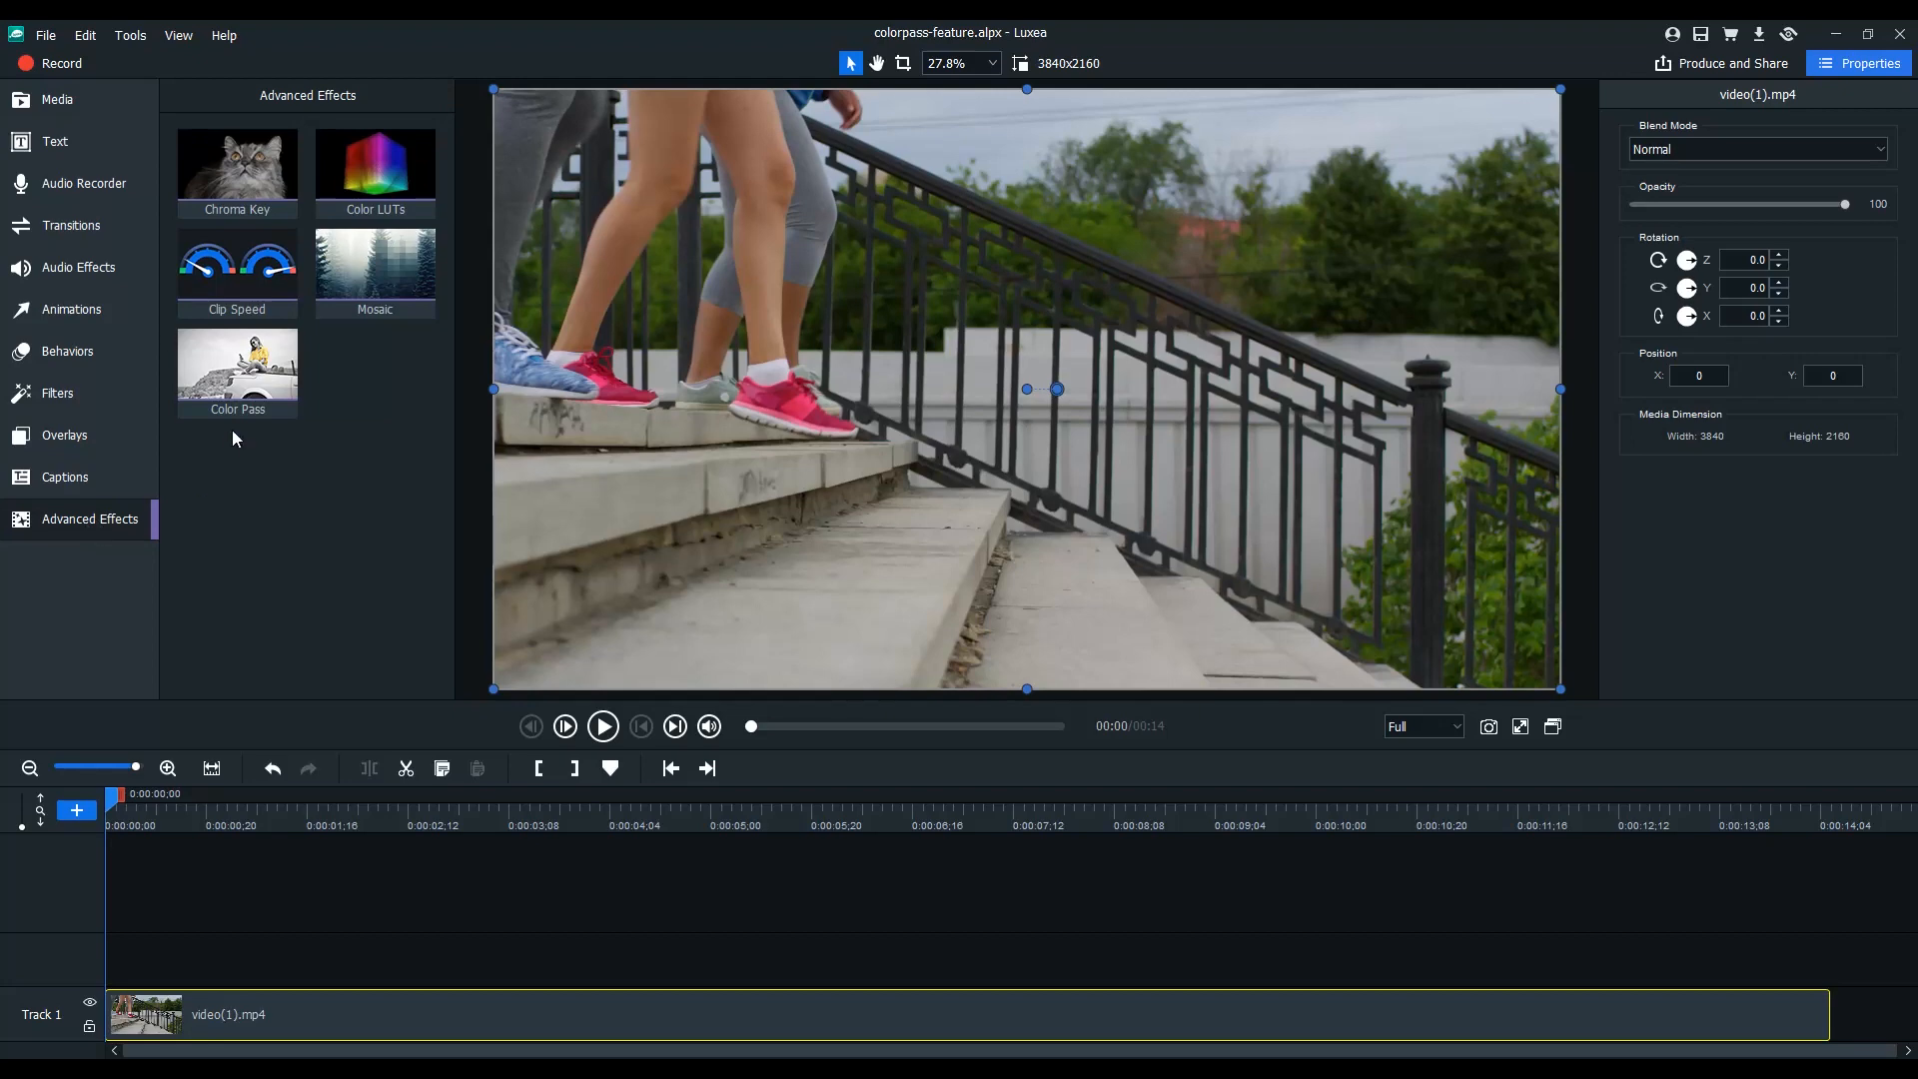
{"action": "double_click", "coordinate": [236, 364]}
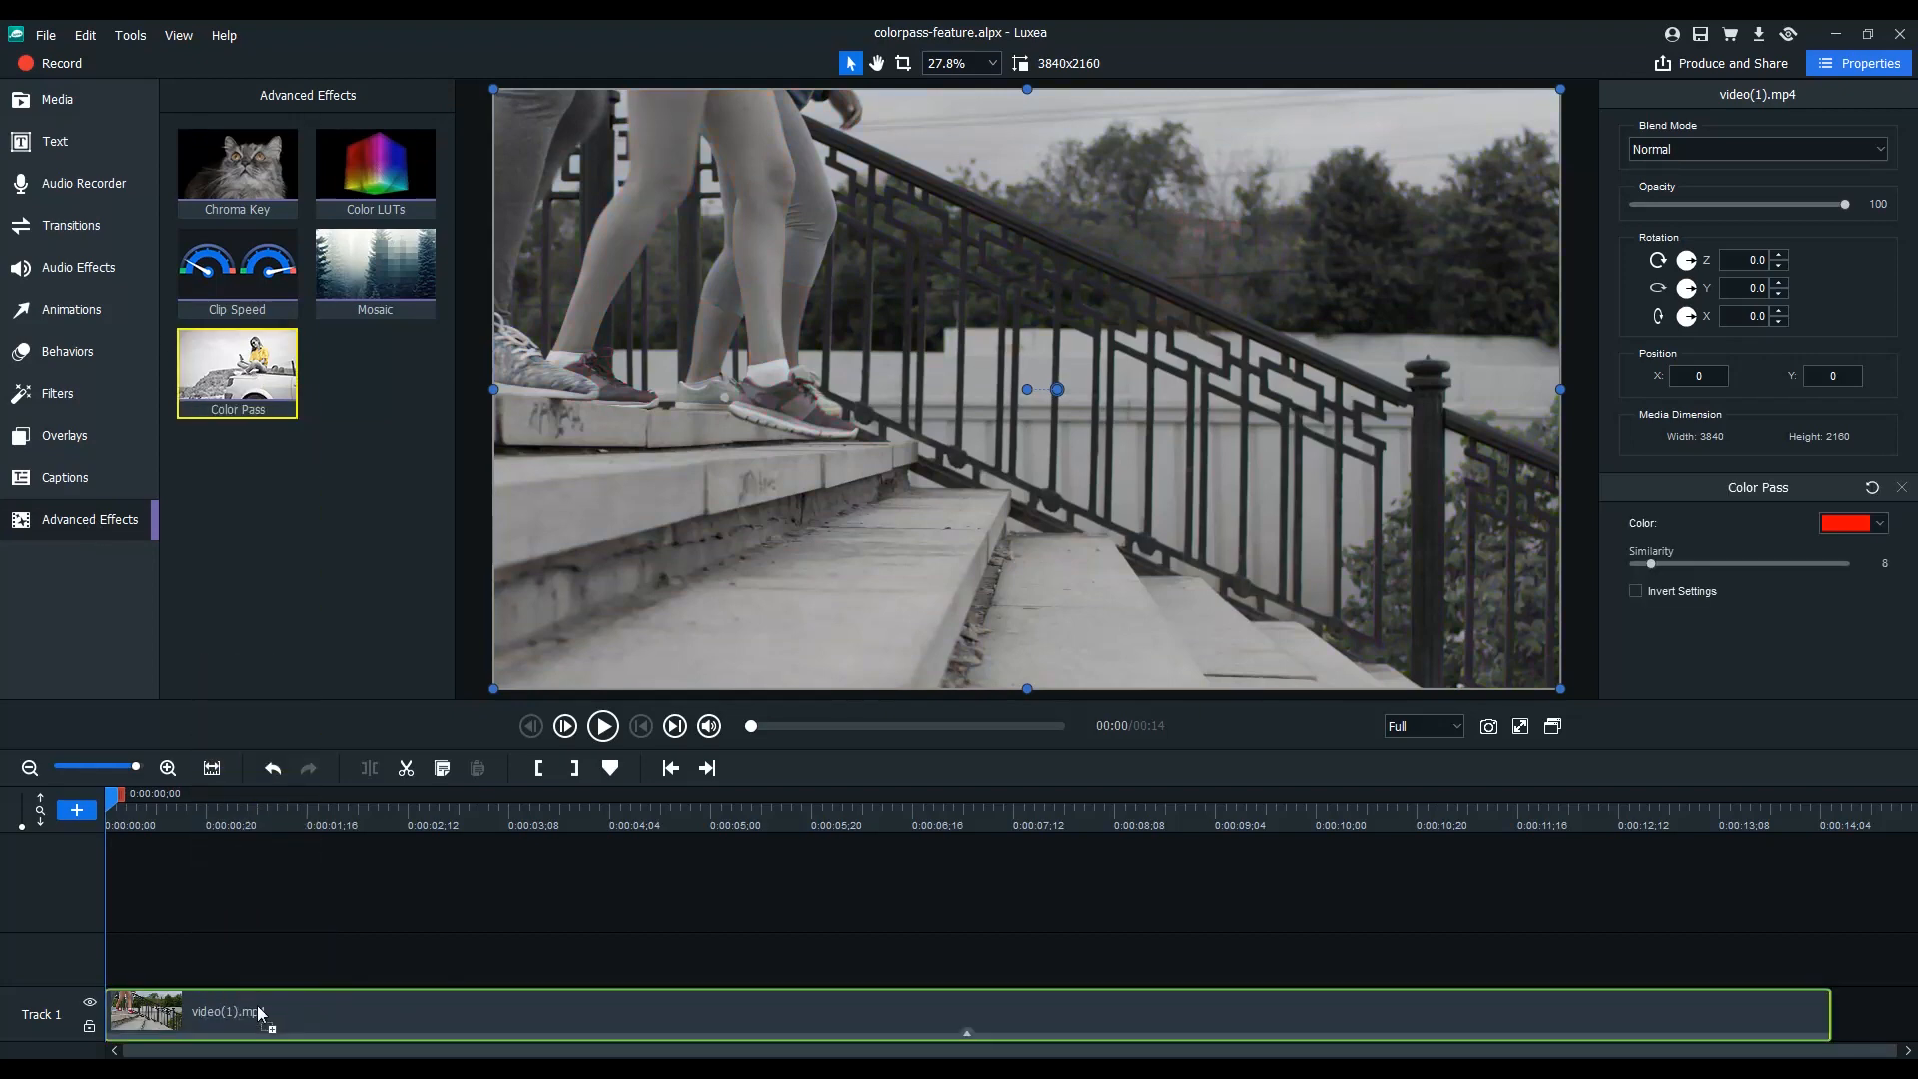
{"action": "left_click", "coordinate": [1845, 522]}
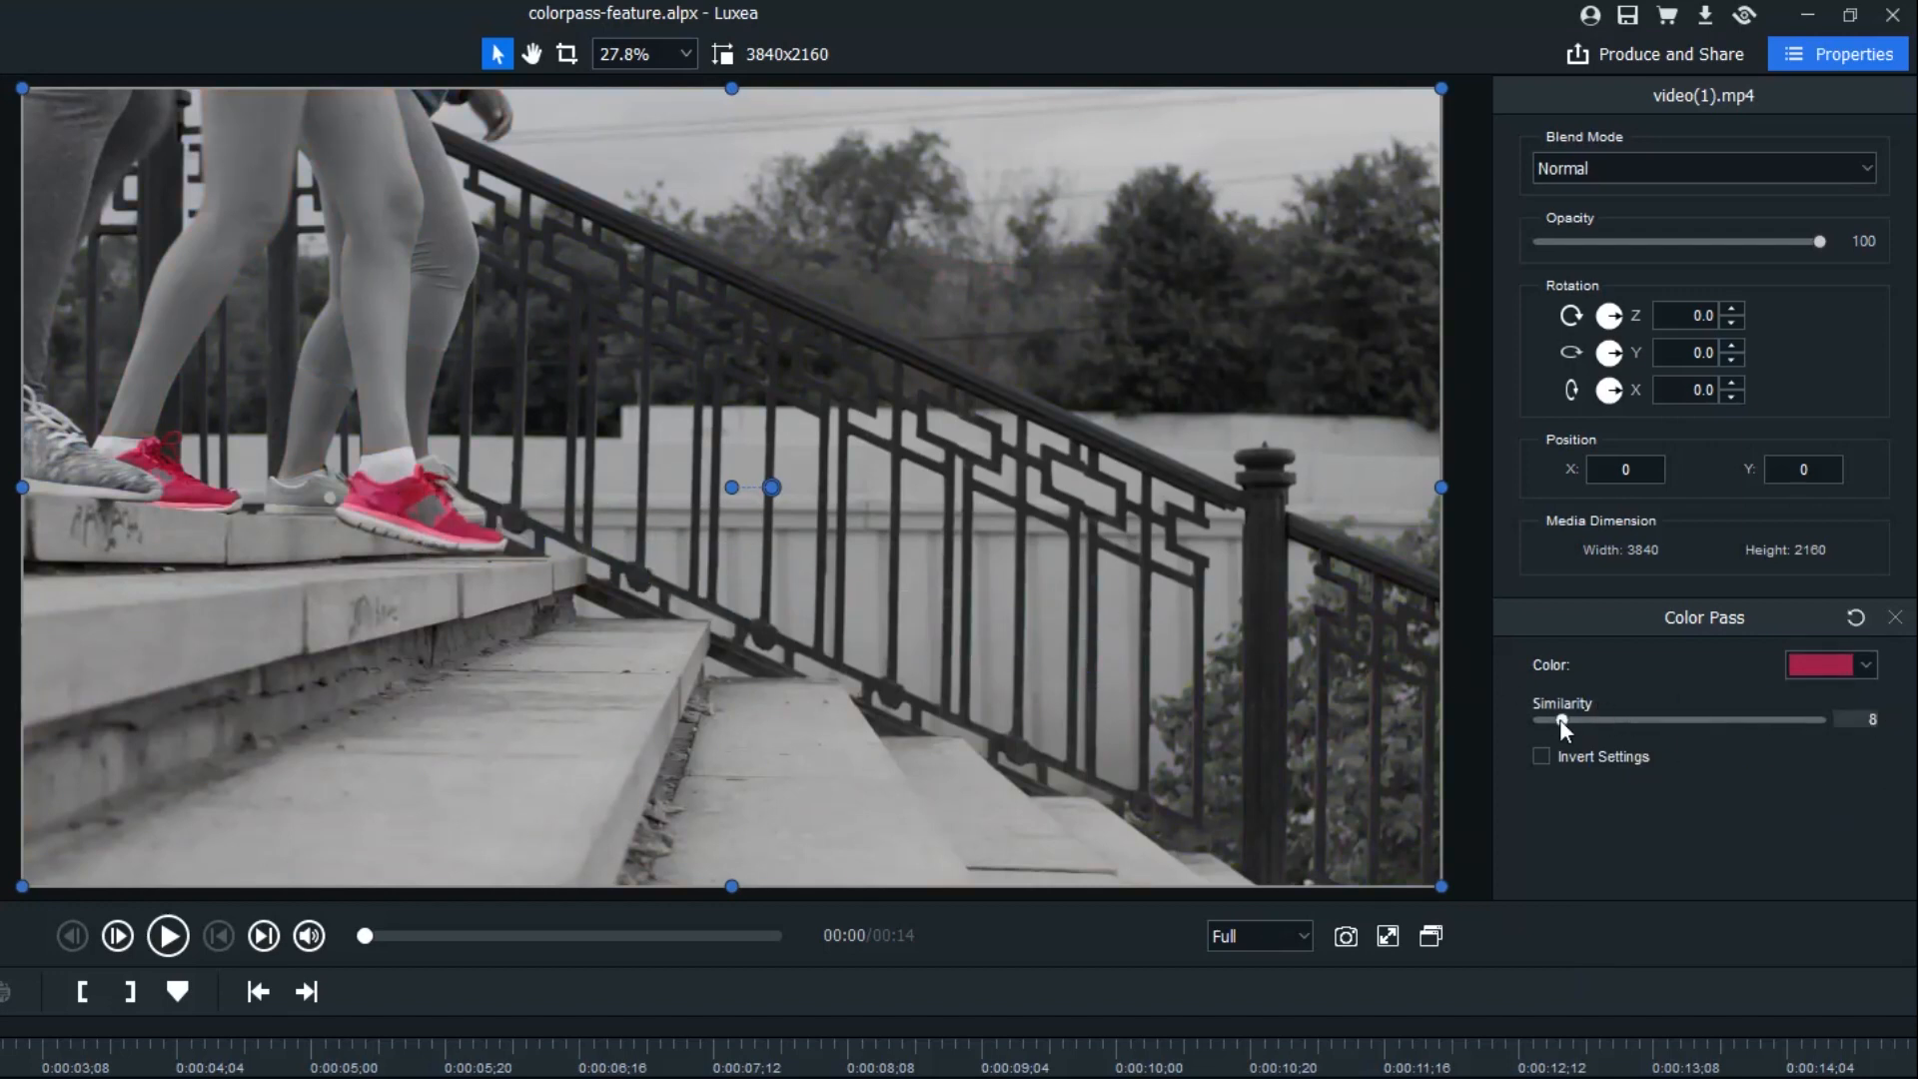
{"action": "left_click_drag", "start_coordinate": [1561, 722], "coordinate": [1577, 721]}
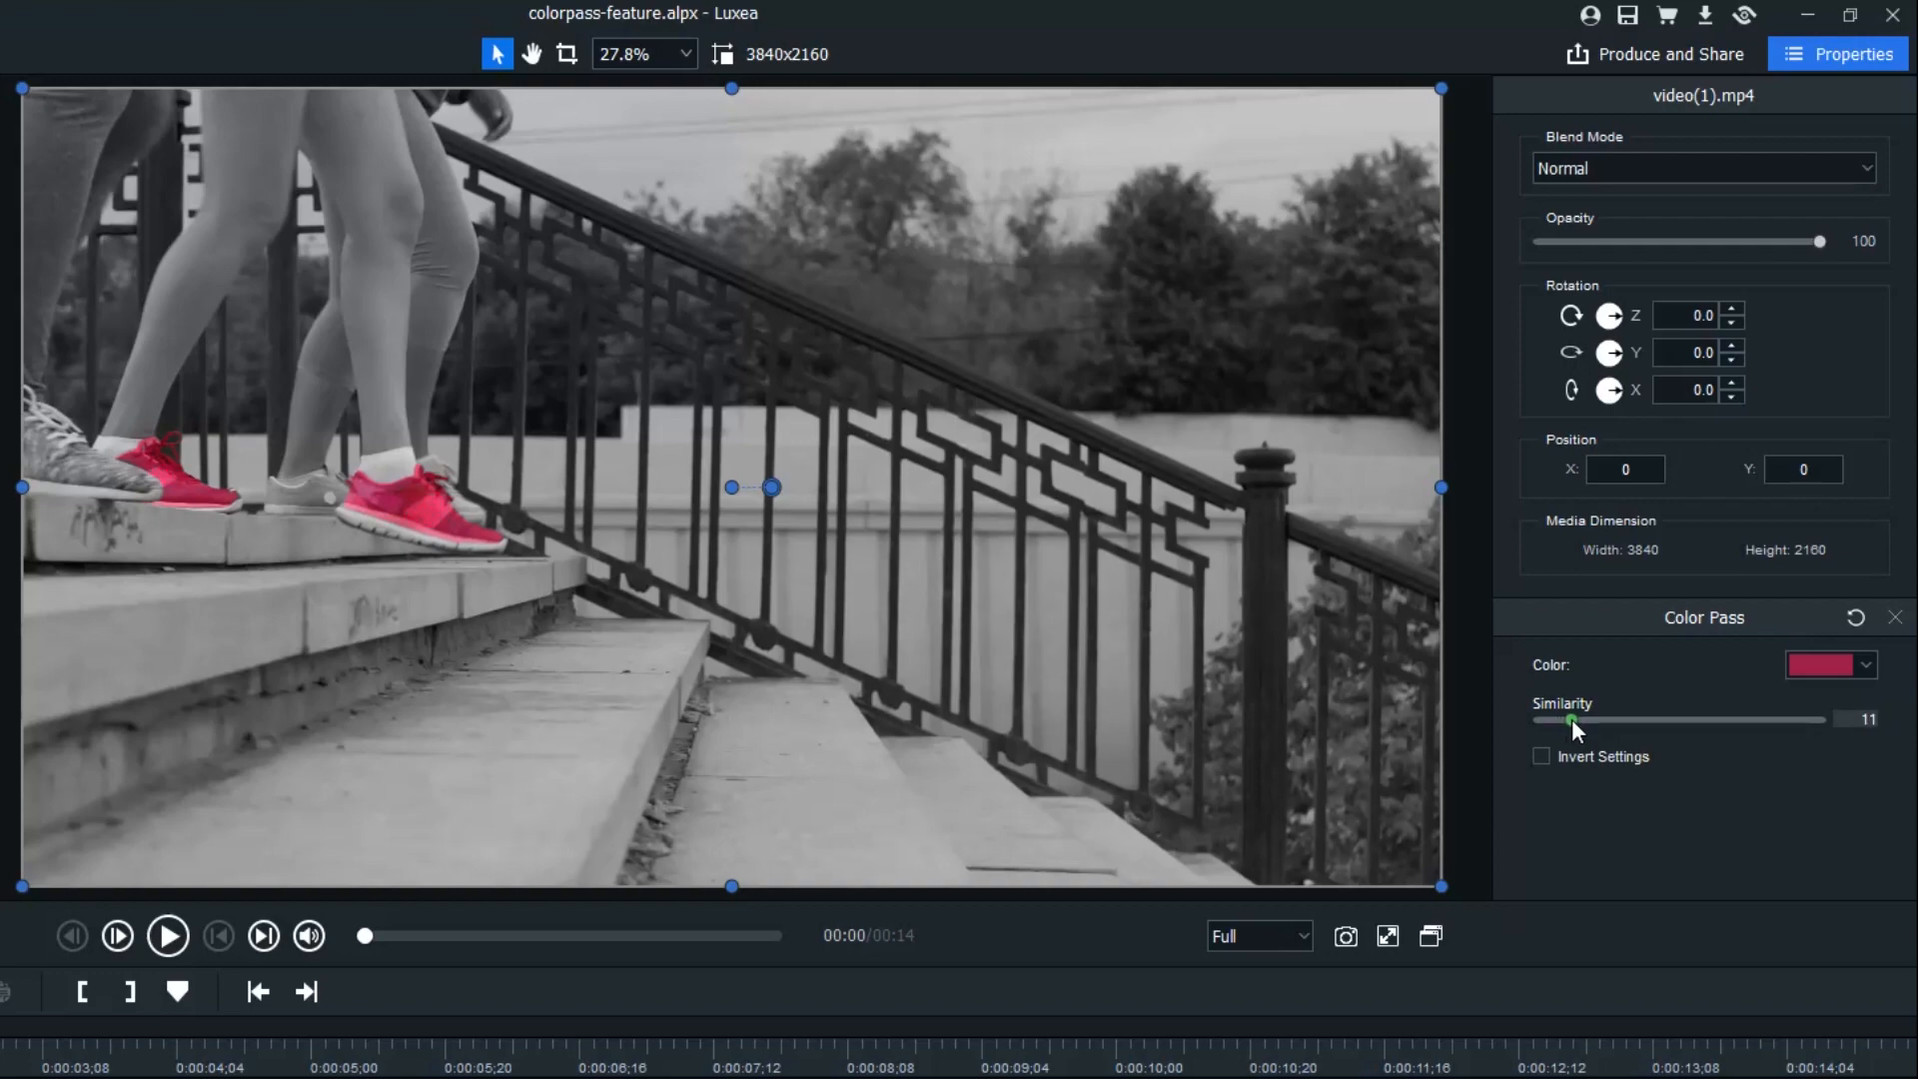